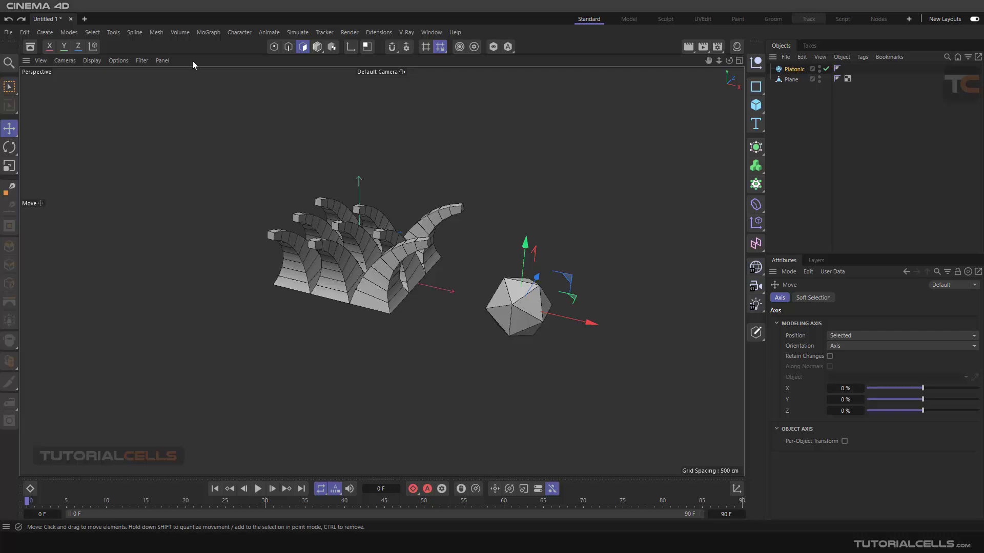
- Select the Plane and loop-select a ring of 12 edges across one arch in Edge mode
{"action": "left_click", "coordinate": [156, 31]}
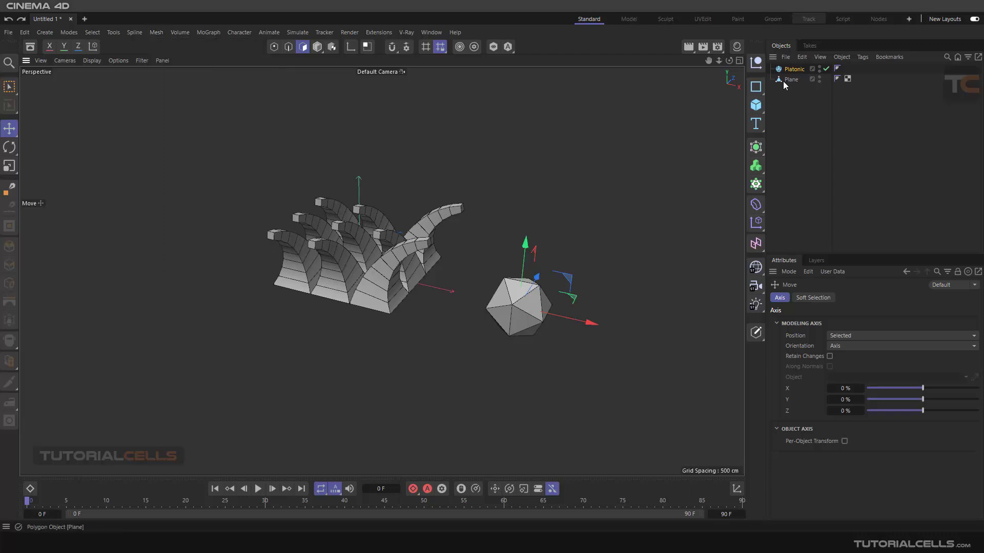
{"action": "left_click", "coordinate": [792, 79]}
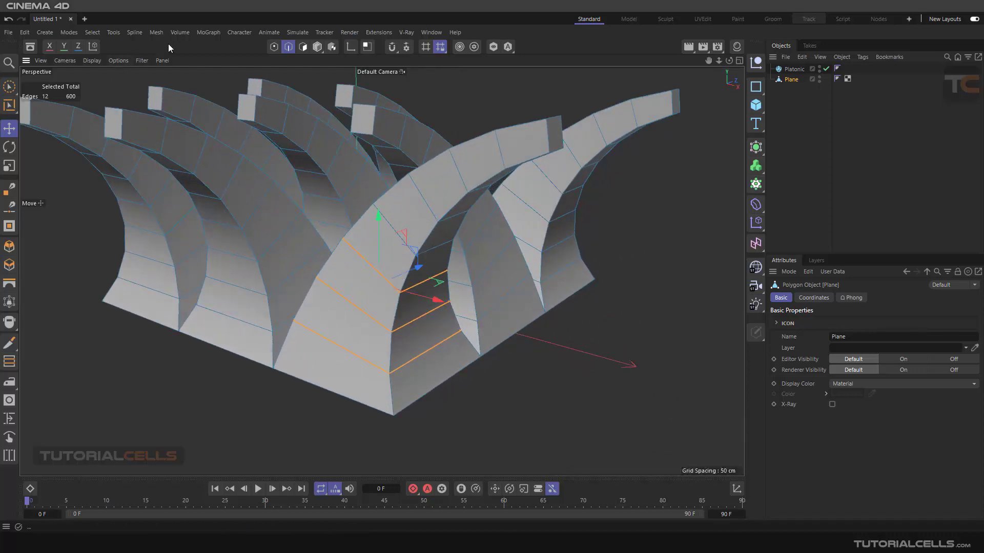
- Run Mesh > Edge to Spline on the selected Plane edges to create Plane.Spline
{"action": "left_click", "coordinate": [156, 32]}
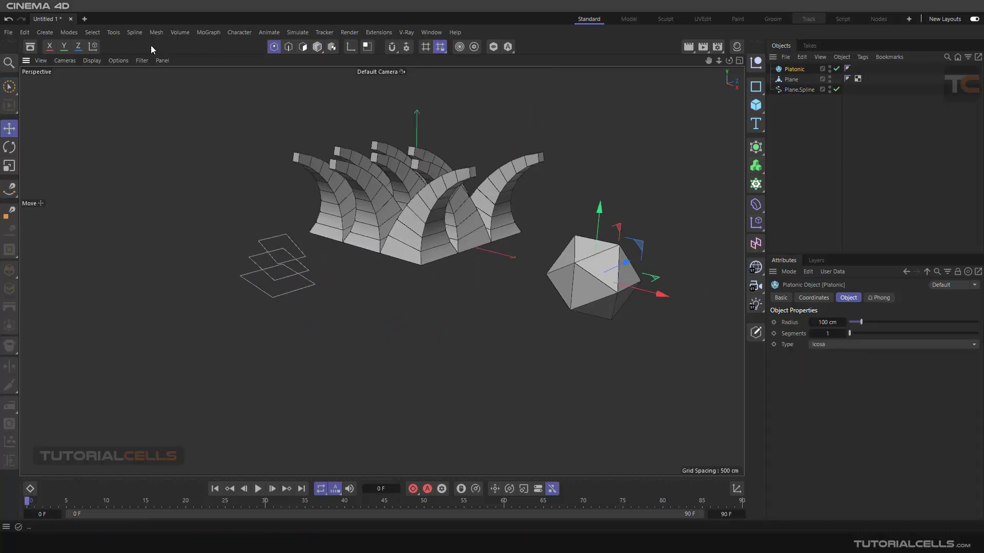
- Make the Platonic icosahedron editable, delete Plane and Plane.Spline, and enter Edge mode
{"action": "left_click", "coordinate": [156, 31]}
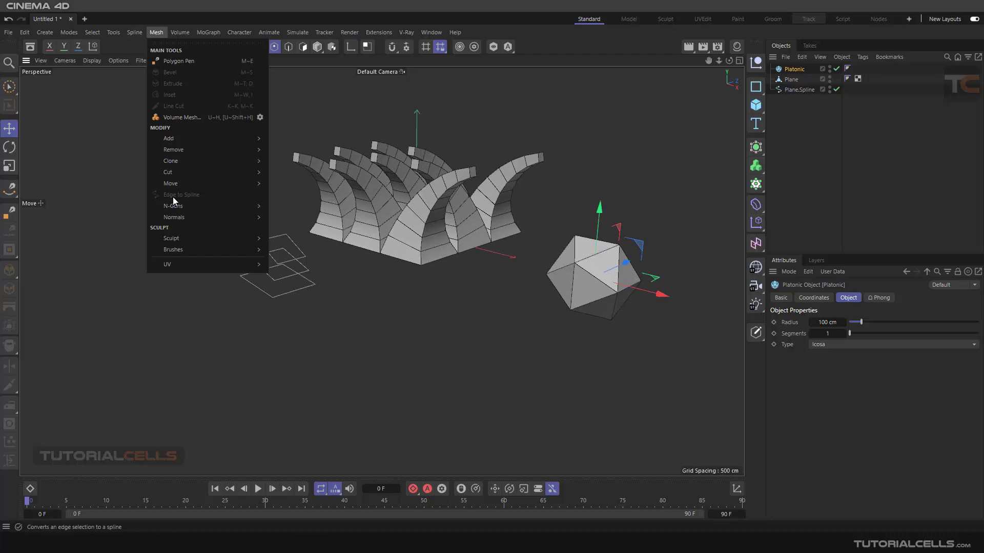
{"action": "mouse_move", "coordinate": [720, 158]}
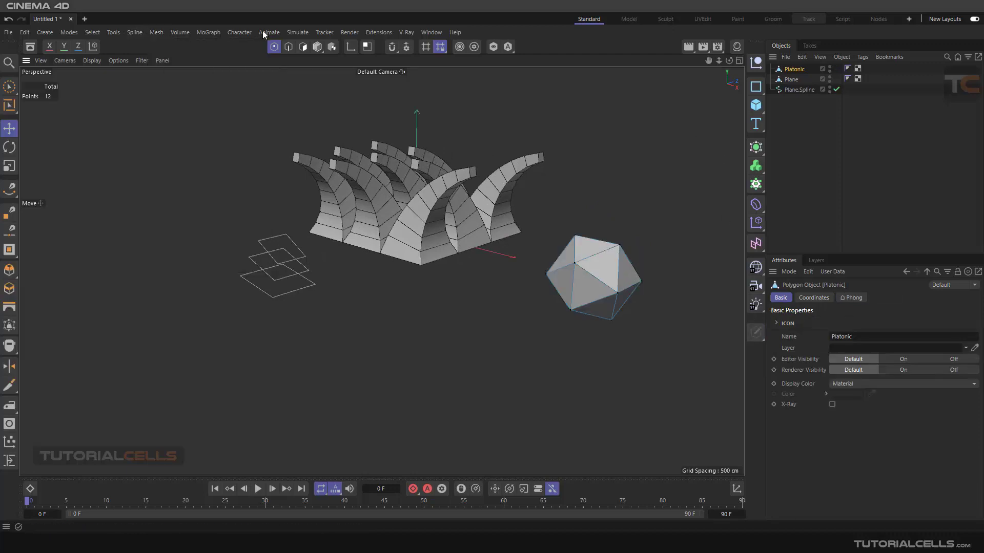
{"action": "left_click", "coordinate": [156, 32]}
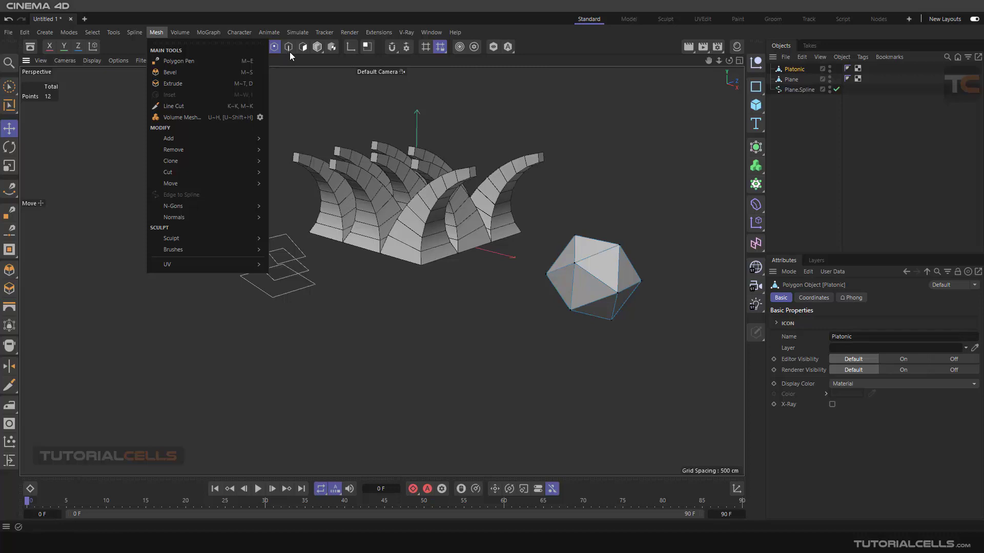
{"action": "left_click", "coordinate": [286, 46]}
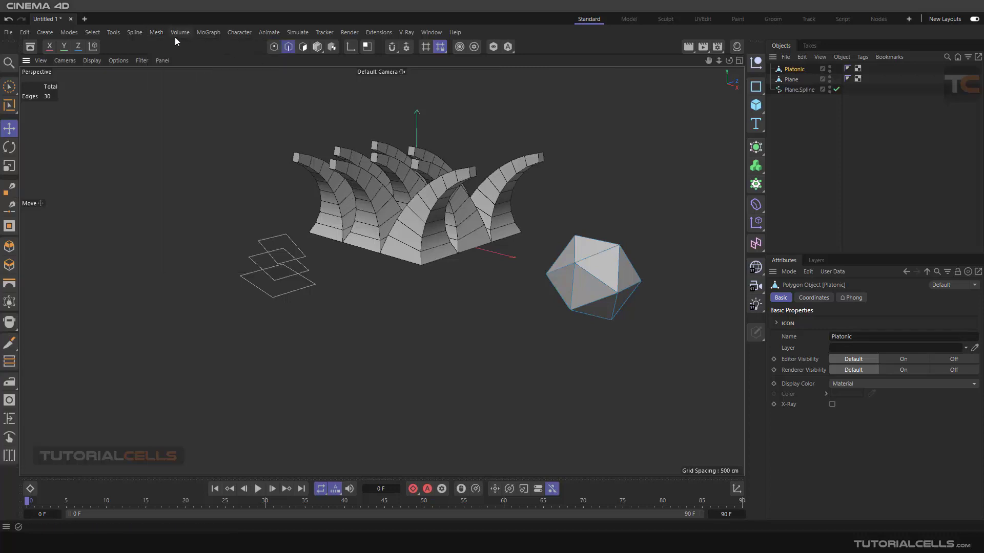
{"action": "left_click", "coordinate": [156, 32]}
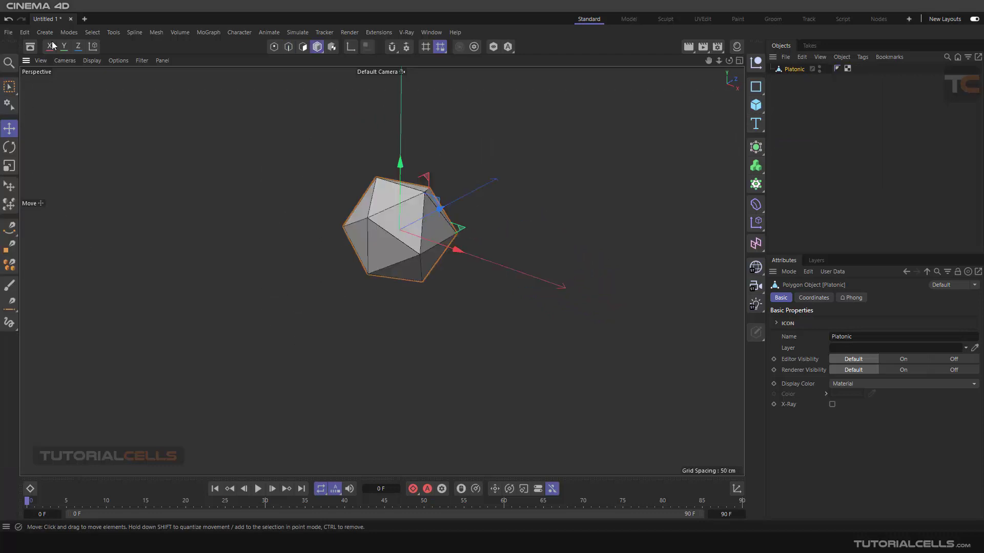
- Select all icosahedron edges and run Edge to Spline, creating Platonic.Spline beside the solid
{"action": "left_click", "coordinate": [156, 32]}
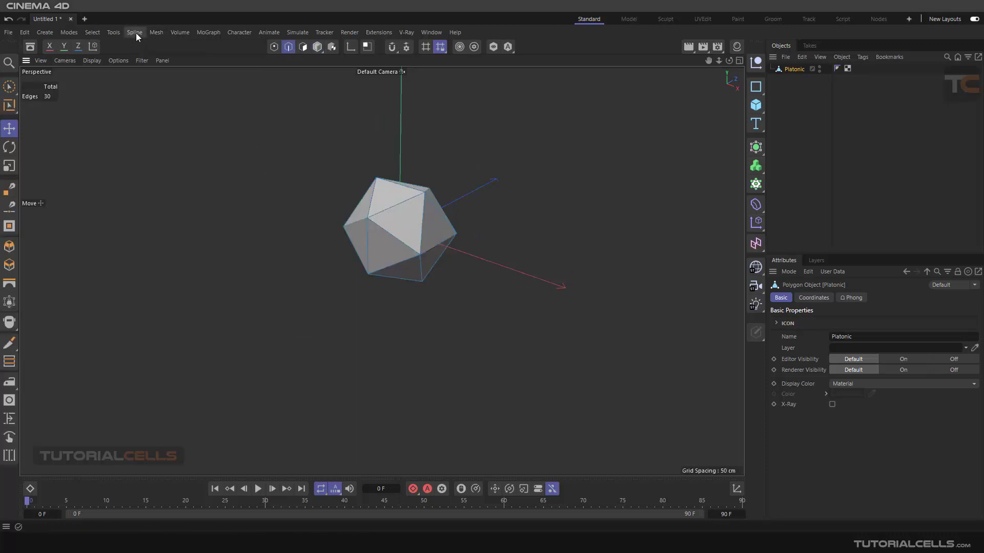
{"action": "mouse_move", "coordinate": [166, 200]}
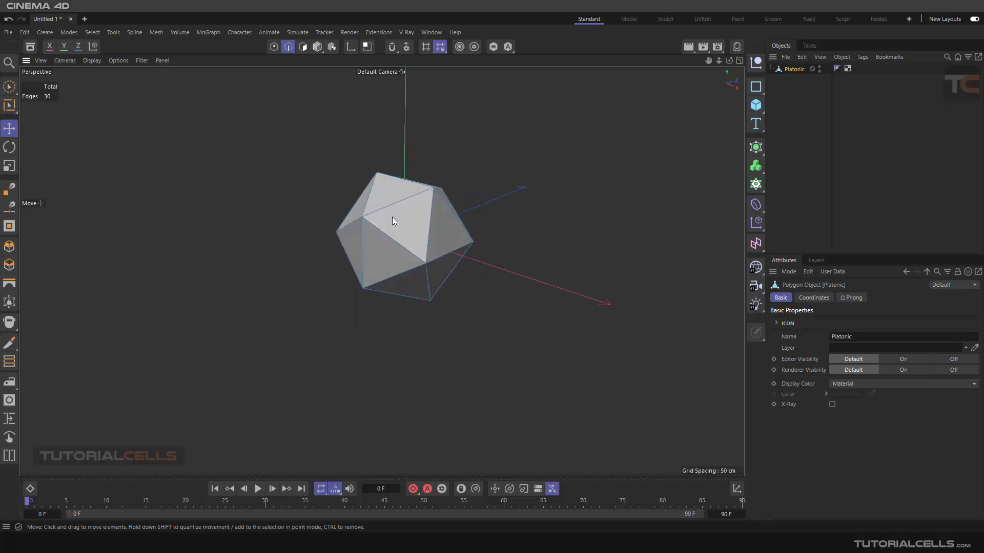
{"action": "left_click_drag", "start_coordinate": [392, 222], "coordinate": [402, 227]}
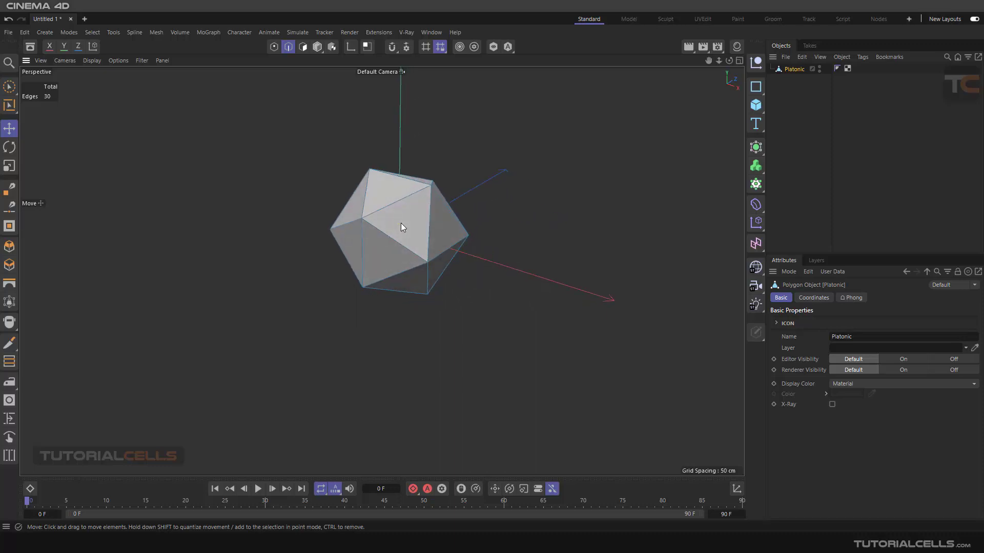
{"action": "left_click", "coordinate": [156, 32]}
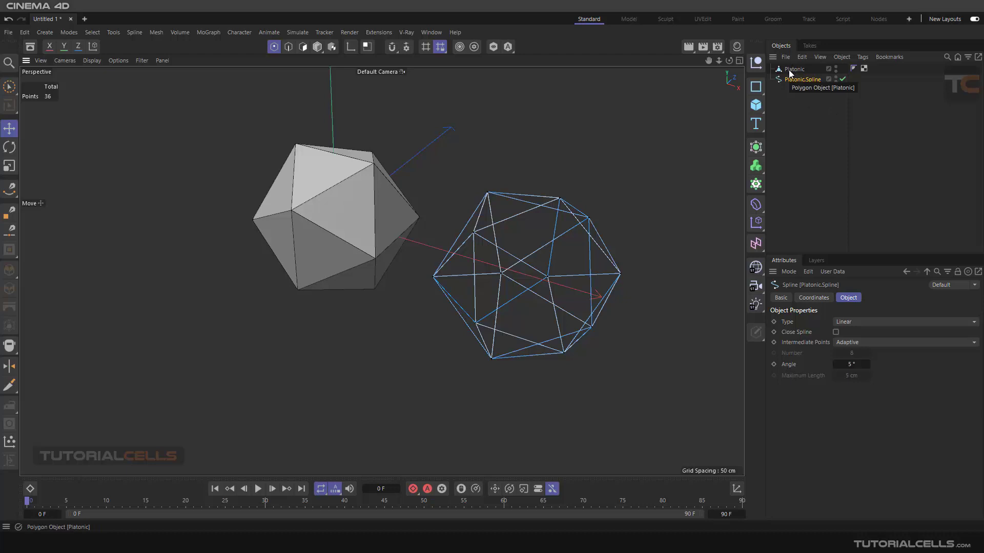
{"action": "left_click", "coordinate": [288, 46]}
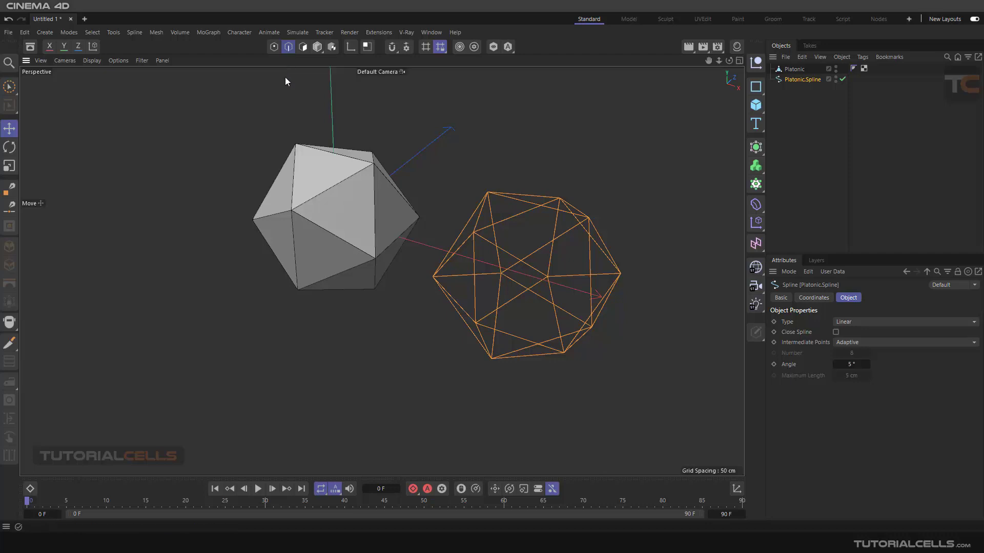
{"action": "mouse_move", "coordinate": [295, 213]}
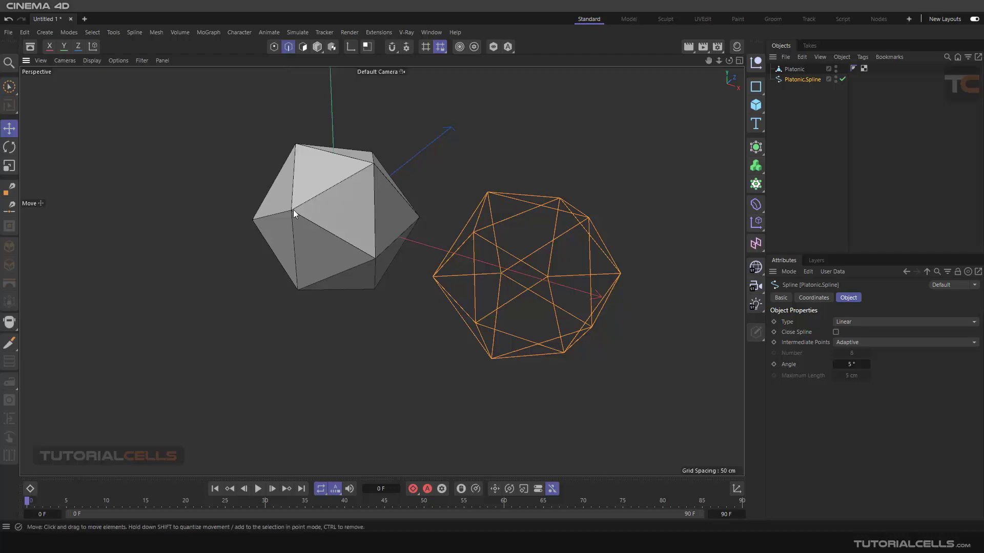
{"action": "mouse_move", "coordinate": [707, 446]}
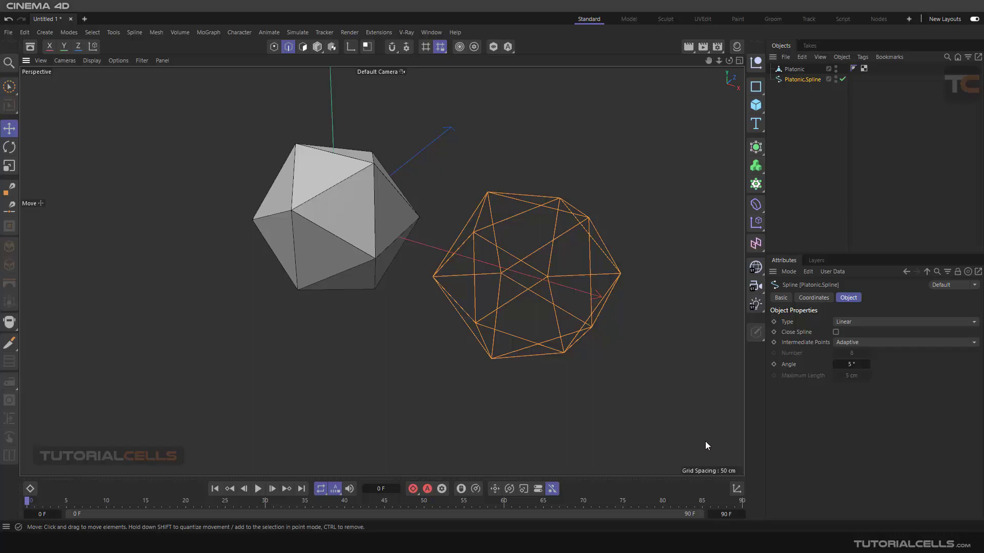